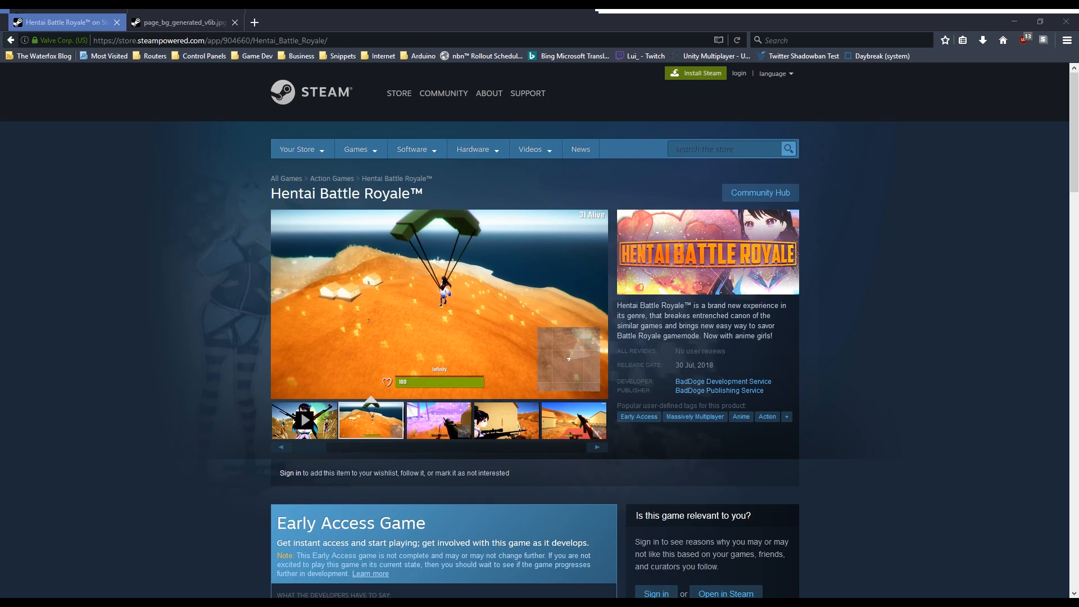
# - Show the desert village screenshot with the red rifle in the Steam gallery
pyautogui.click(439, 420)
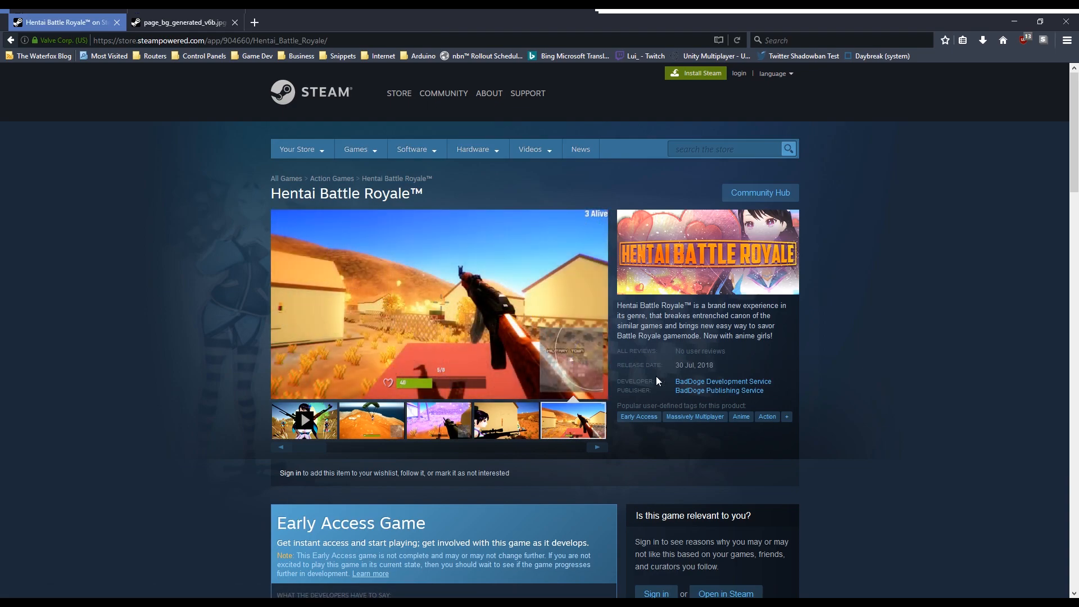
pyautogui.moveTo(407, 220)
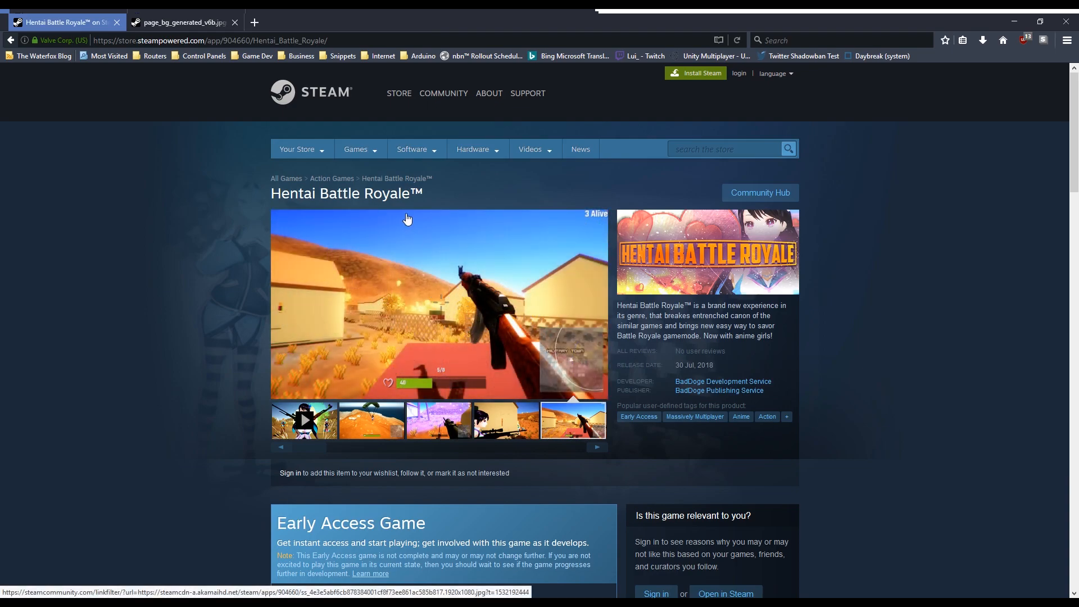
pyautogui.moveTo(586, 292)
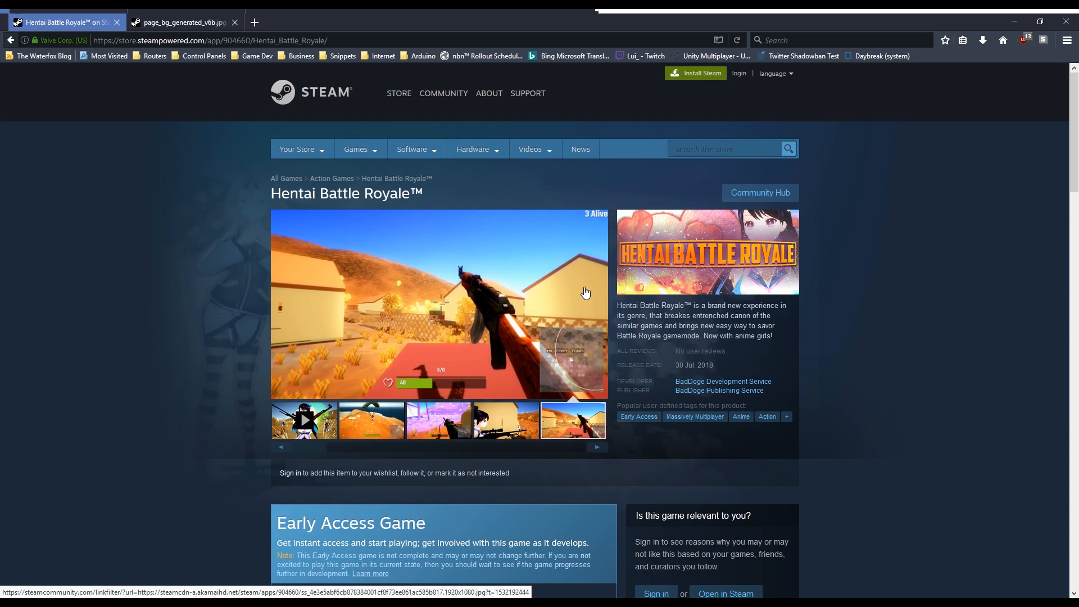
# - Show the close-up screenshot of the anime girl aiming a sniper rifle
pyautogui.click(505, 420)
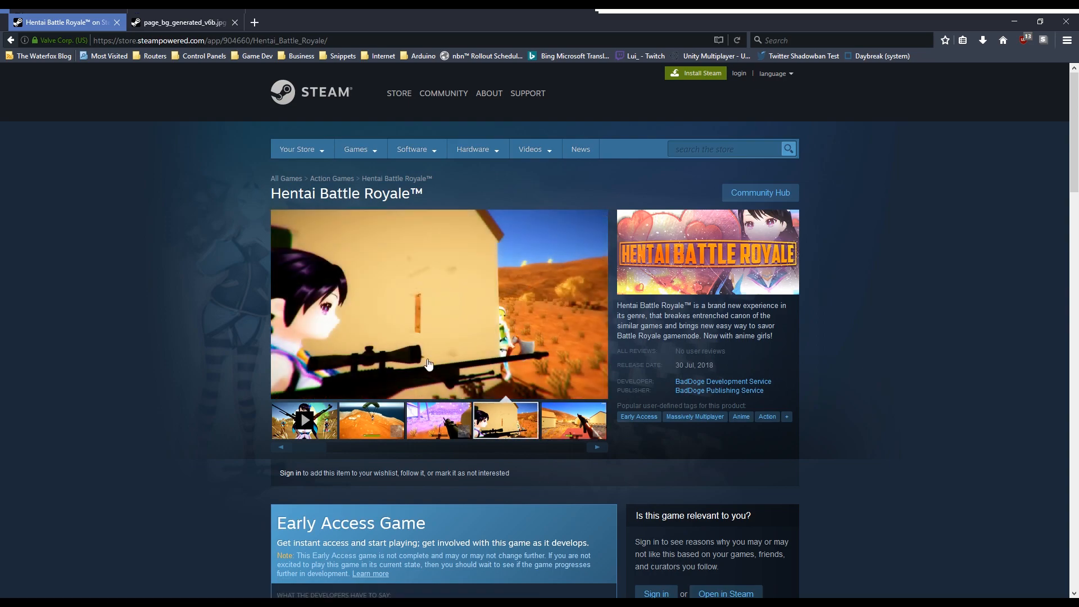
pyautogui.moveTo(493, 332)
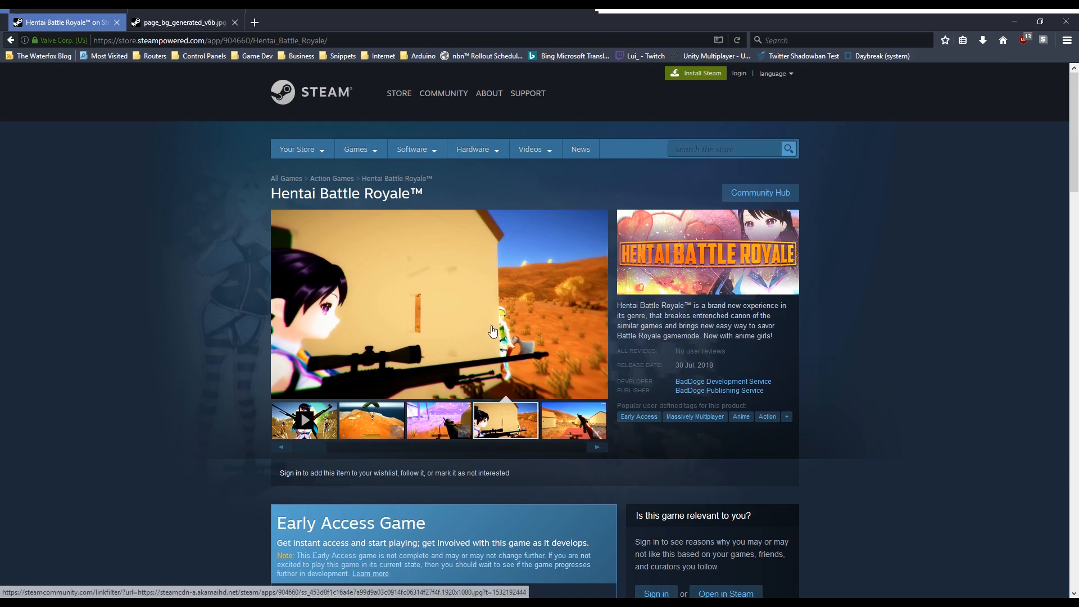
pyautogui.moveTo(241, 196)
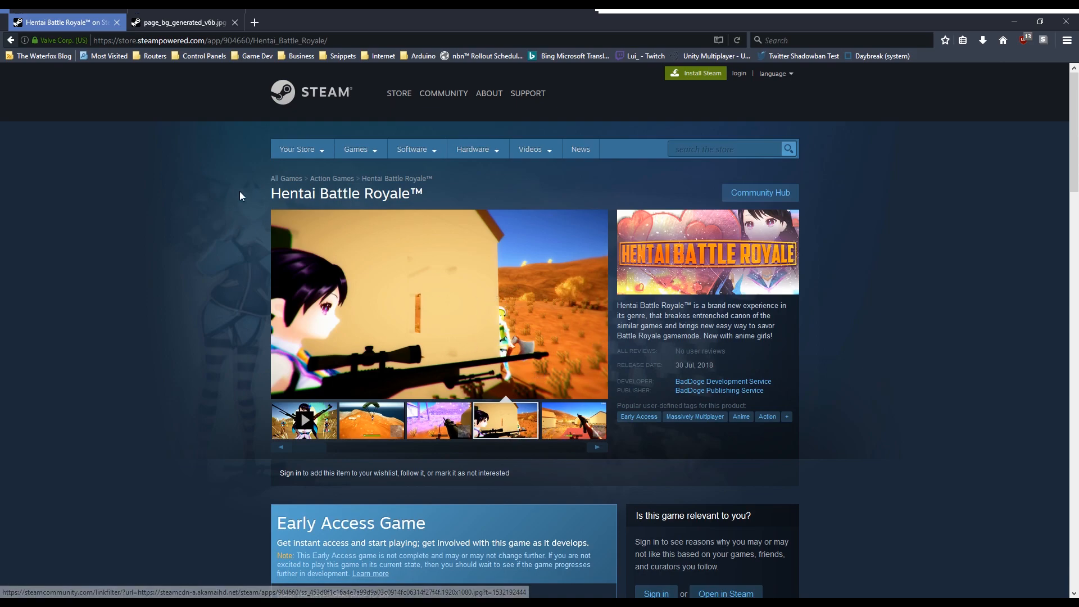
pyautogui.moveTo(194, 353)
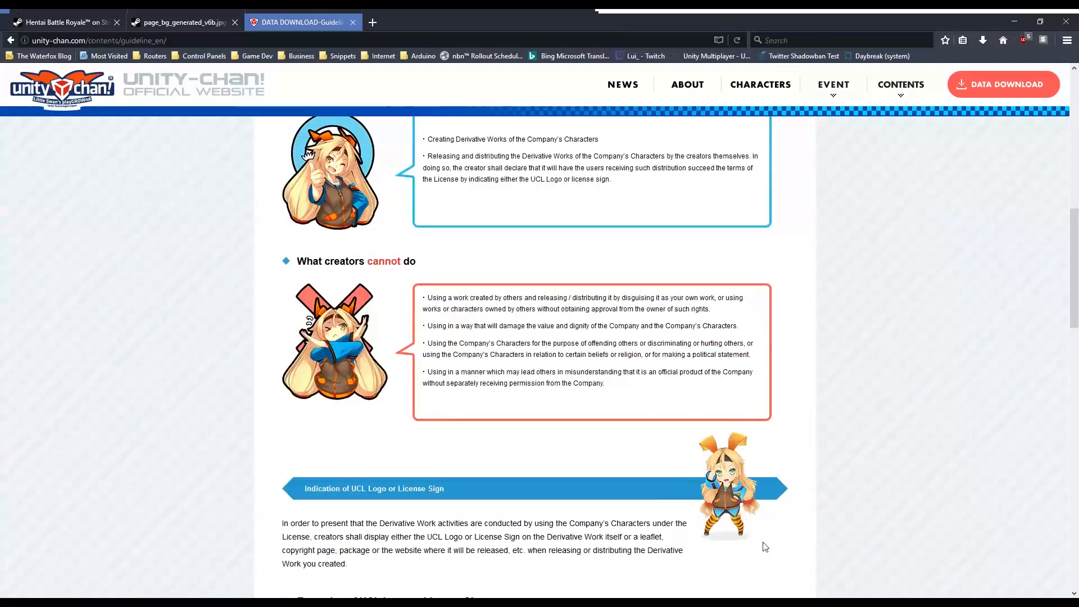
# - Switch between the Steam tab and Unity-Chan license terms, ending on Steam
pyautogui.scroll(3)
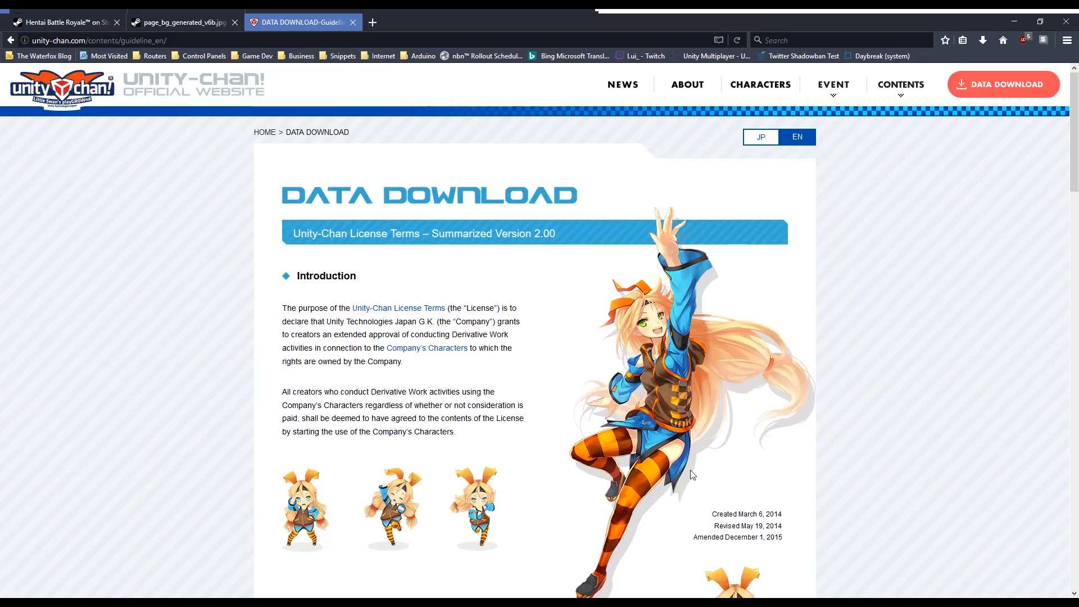
pyautogui.moveTo(819, 435)
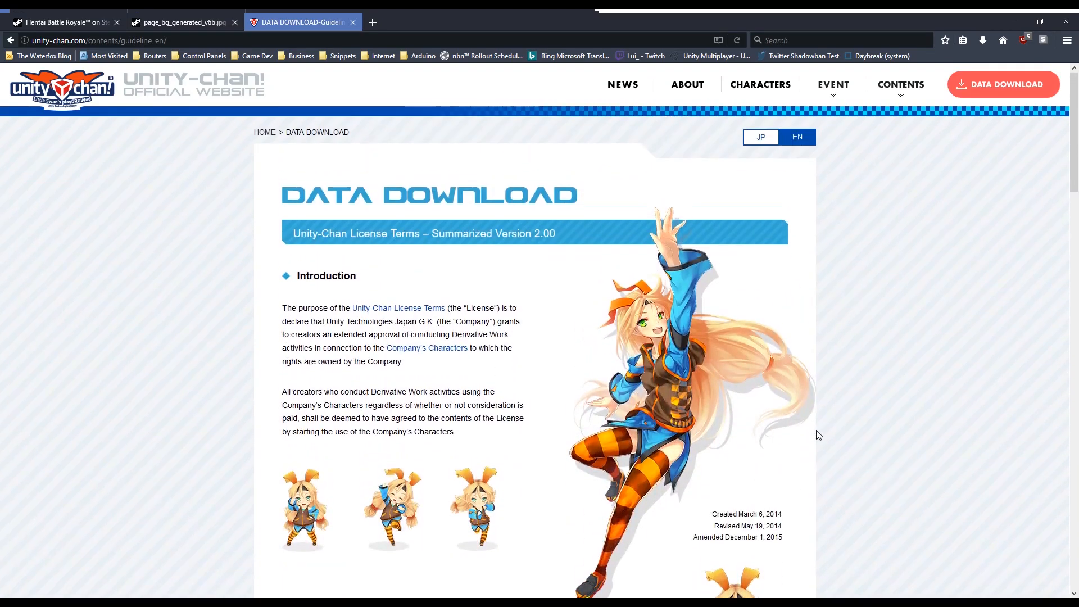
pyautogui.moveTo(530, 430)
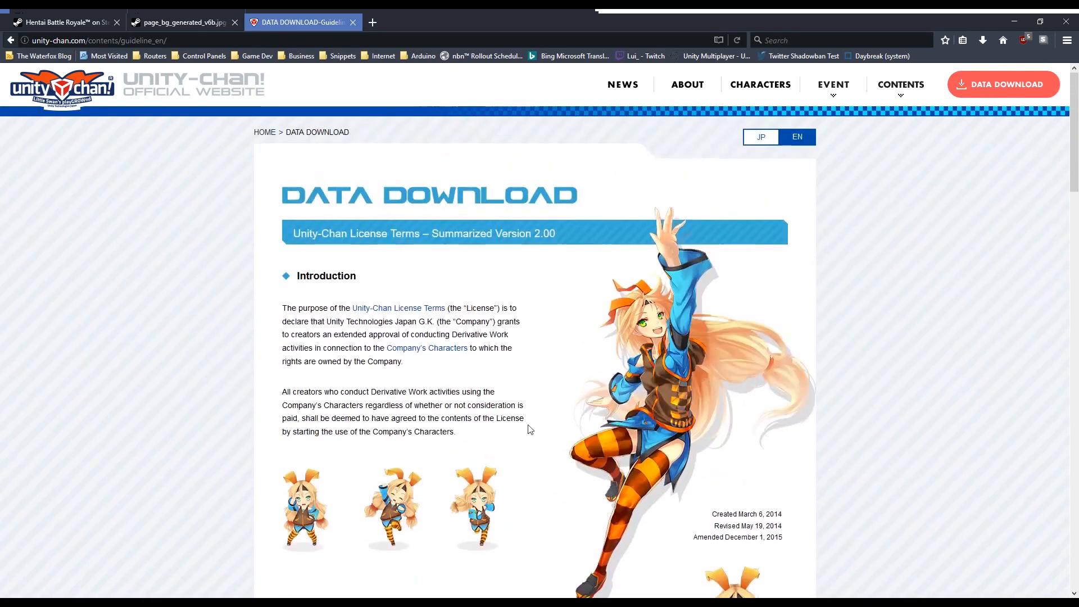
pyautogui.click(62, 22)
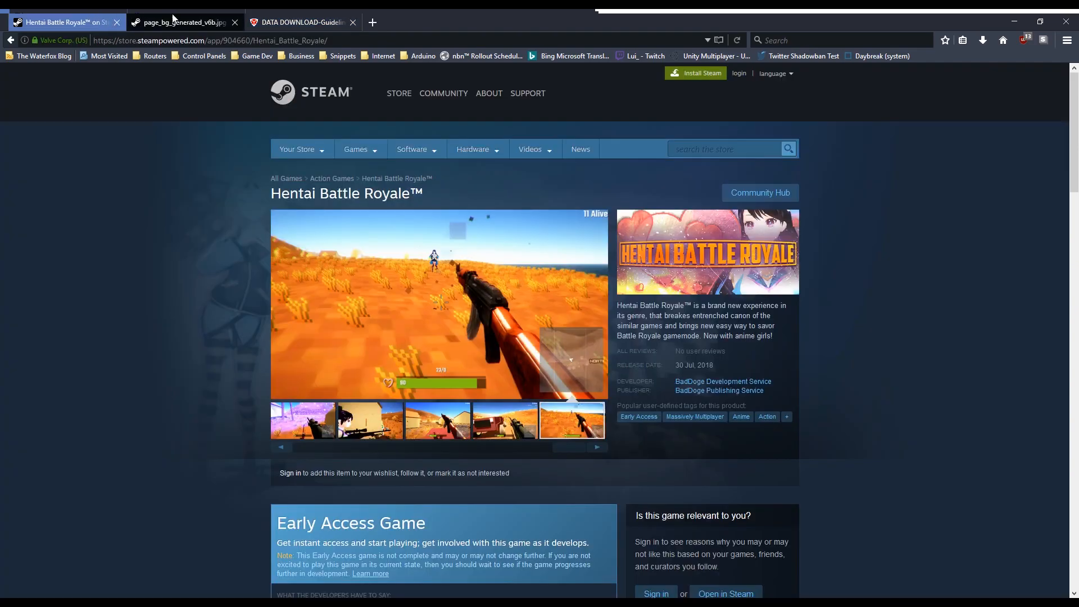
pyautogui.click(302, 22)
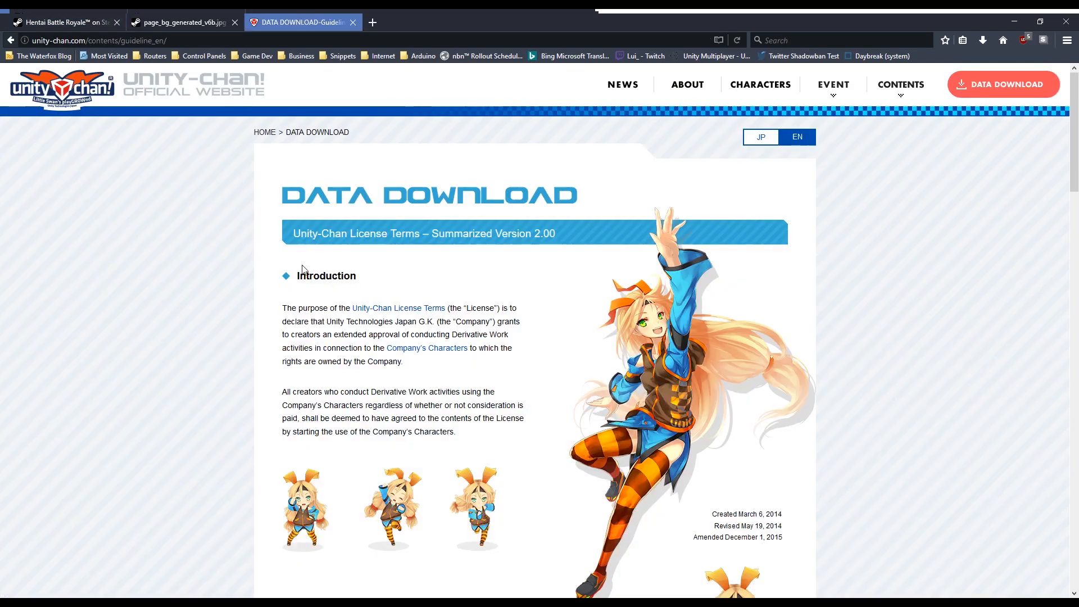
pyautogui.click(61, 21)
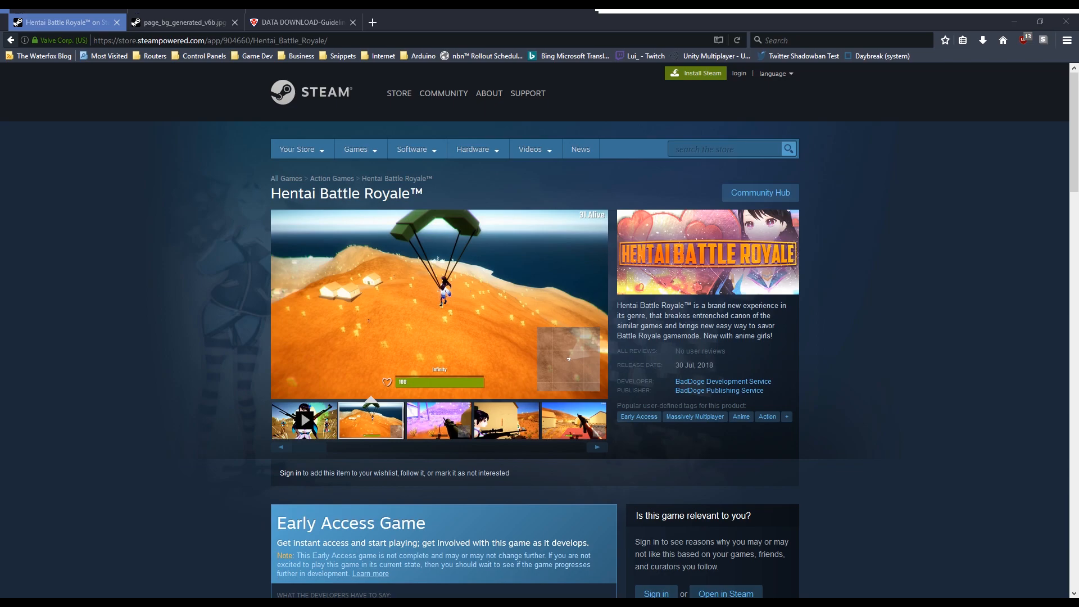
# - Show the purple-tinted field screenshot with a rifle in the Steam gallery
pyautogui.click(438, 419)
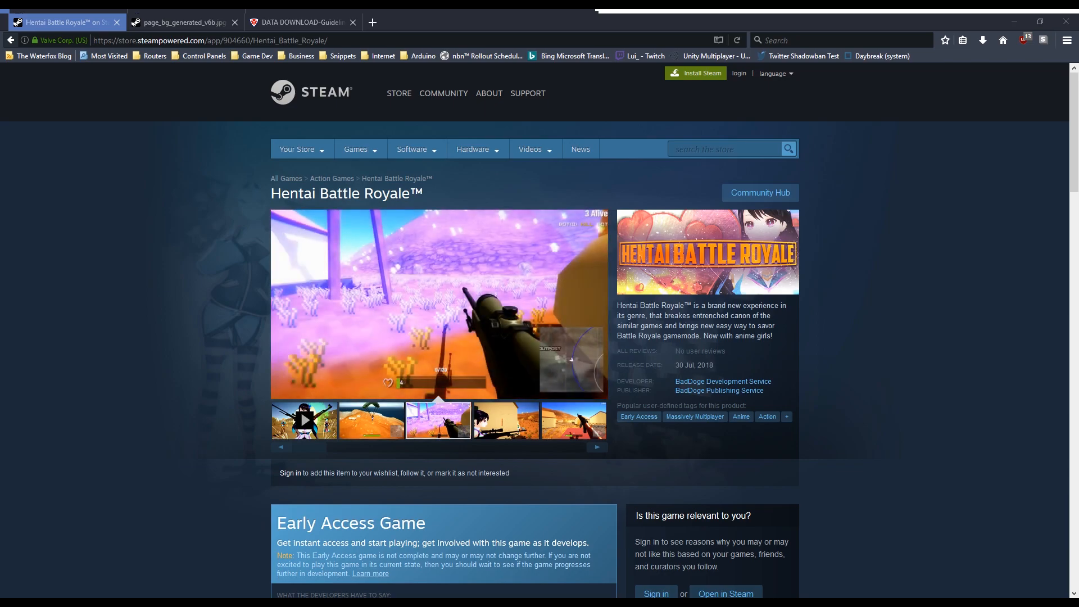
pyautogui.click(505, 419)
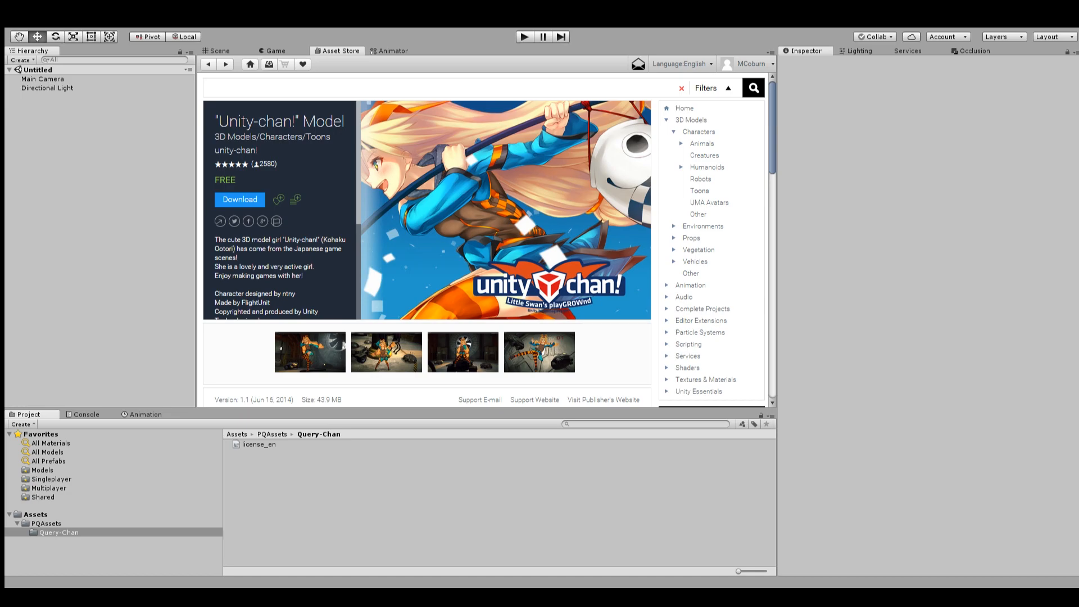
pyautogui.moveTo(444, 444)
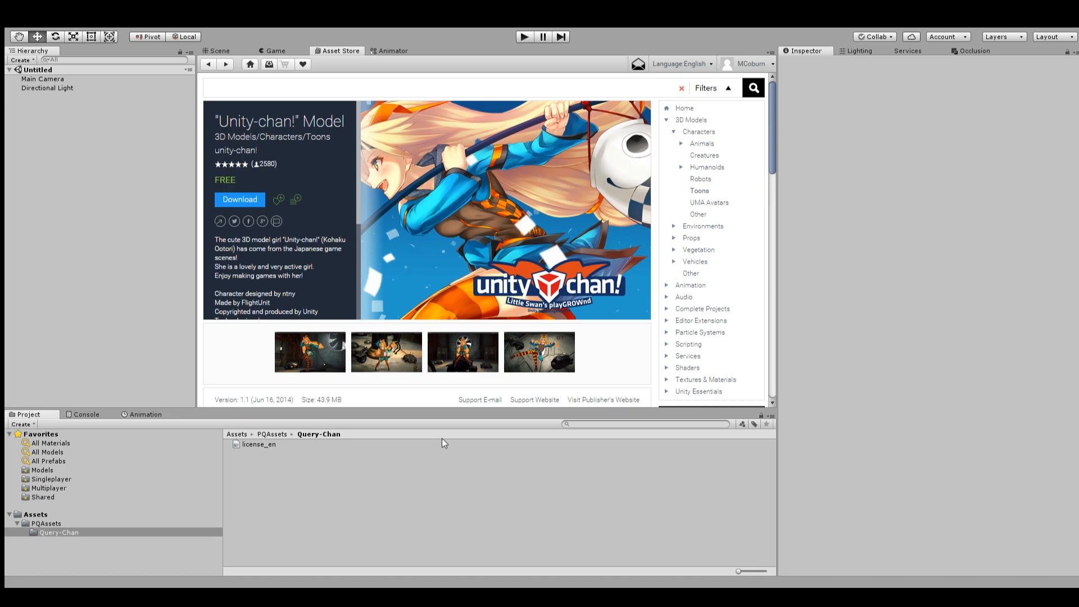
# - Return from the Unity-chan! Model Asset Store page to the Hentai Battle Royale Steam page
pyautogui.click(386, 351)
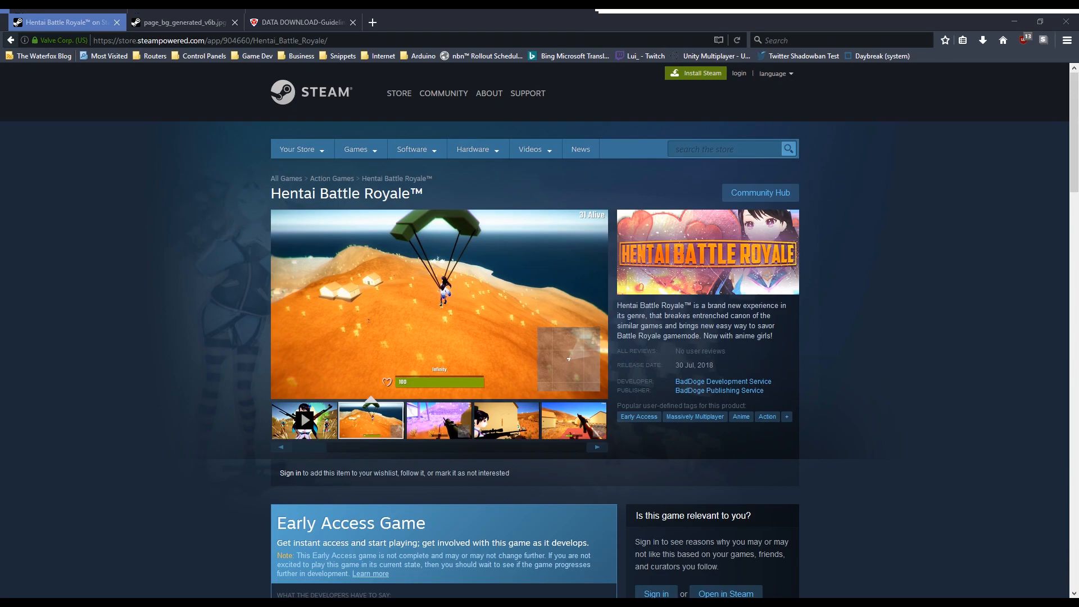
# - Show the purple-tinted field screenshot with the rifle instead of the parachute shot
pyautogui.click(439, 420)
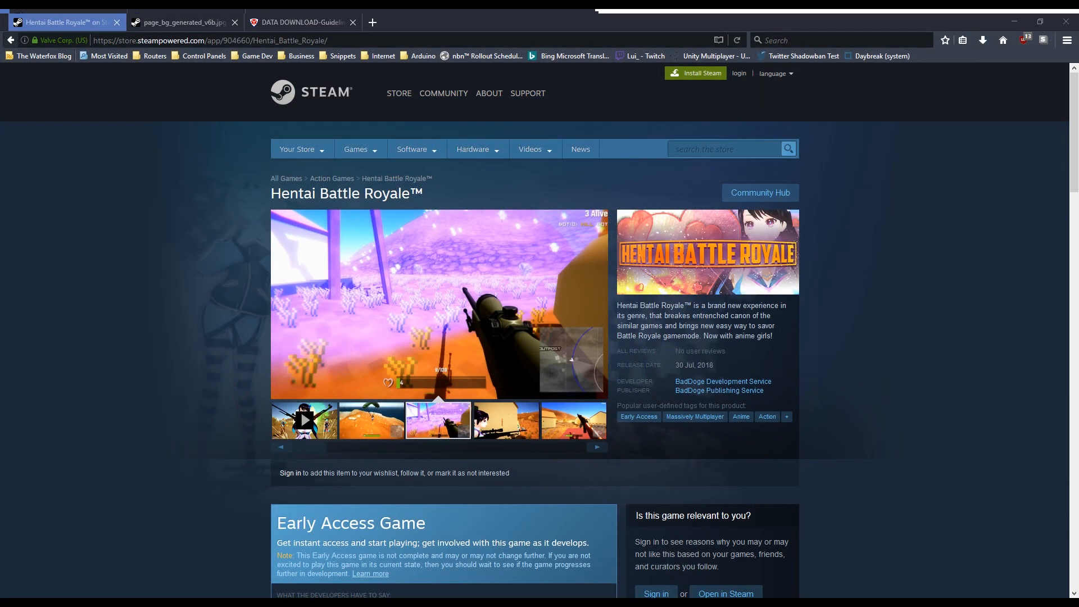
pyautogui.click(505, 420)
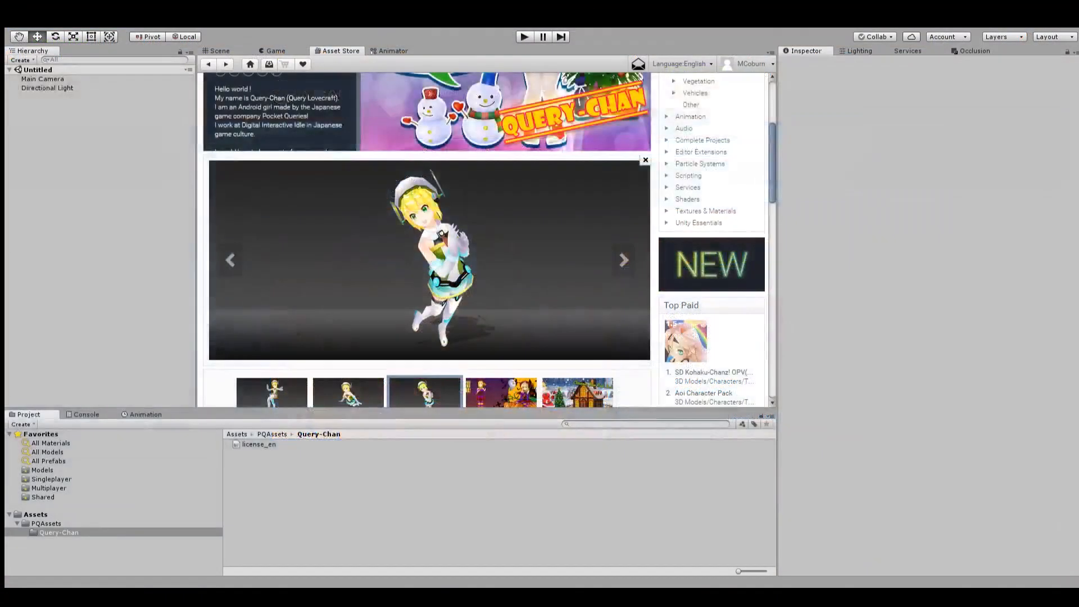
# - Scroll through the free Query-Chan Asset Store page and its Christmas version note
pyautogui.scroll(-3)
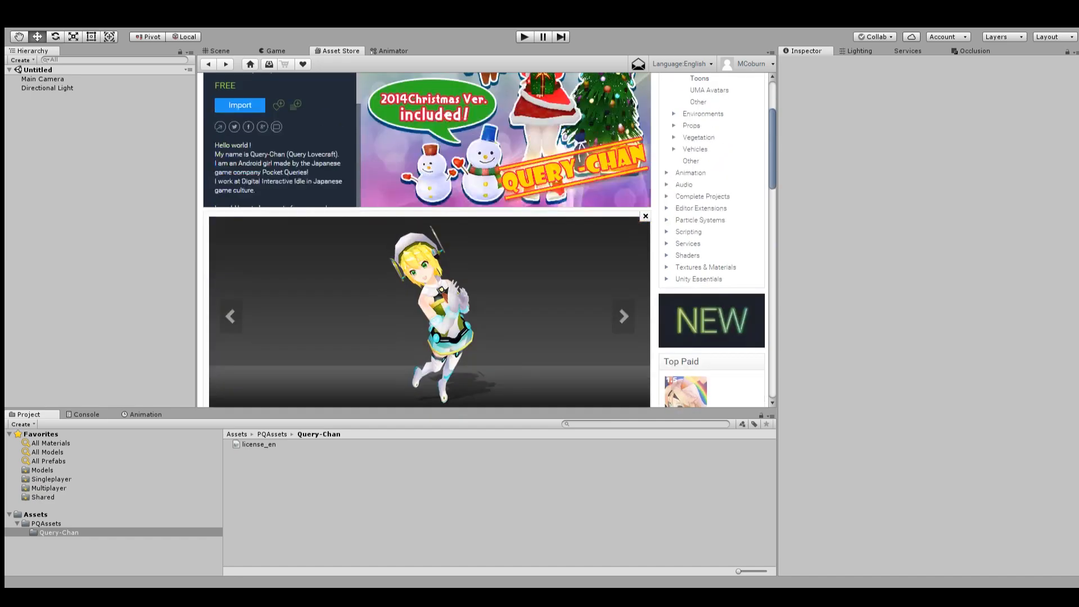
pyautogui.scroll(3)
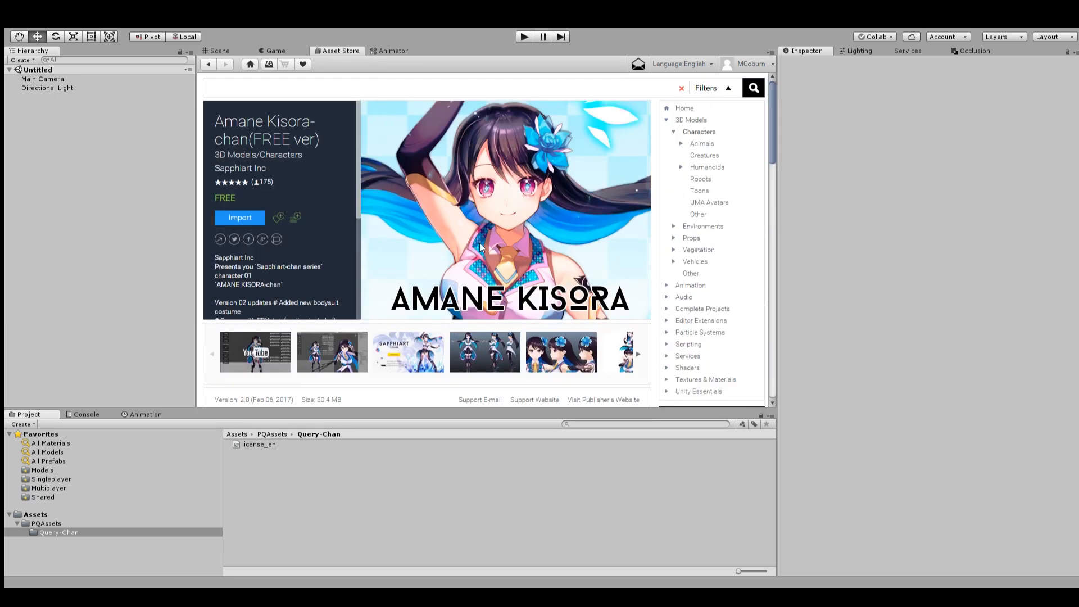
pyautogui.moveTo(1046, 368)
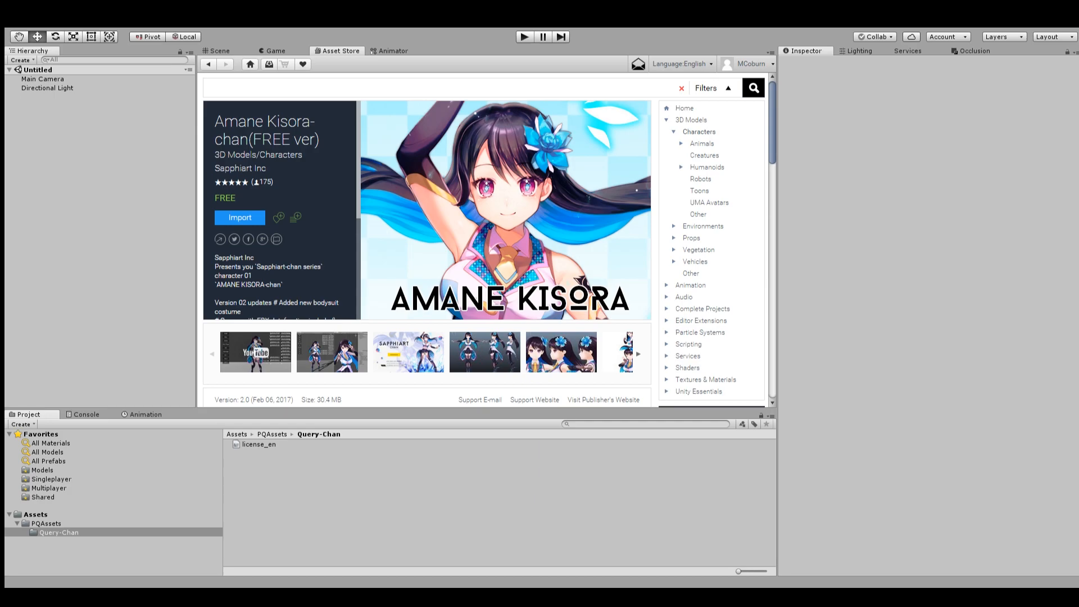
pyautogui.moveTo(231, 261)
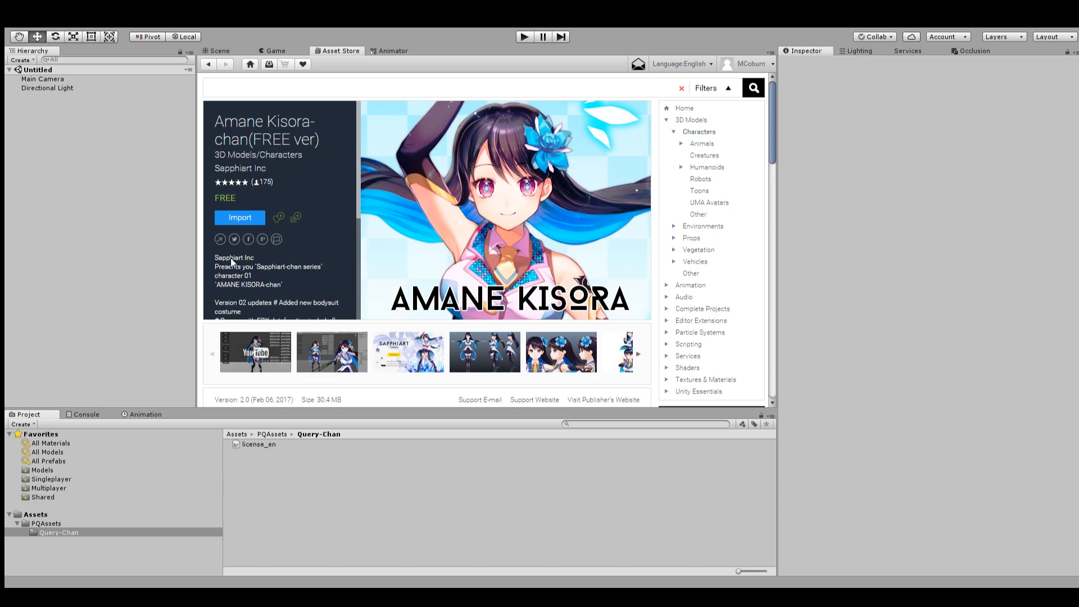
# - Enlarge Amane Kisora-chan screenshots, view the head turnaround, and scroll package contents
pyautogui.click(407, 351)
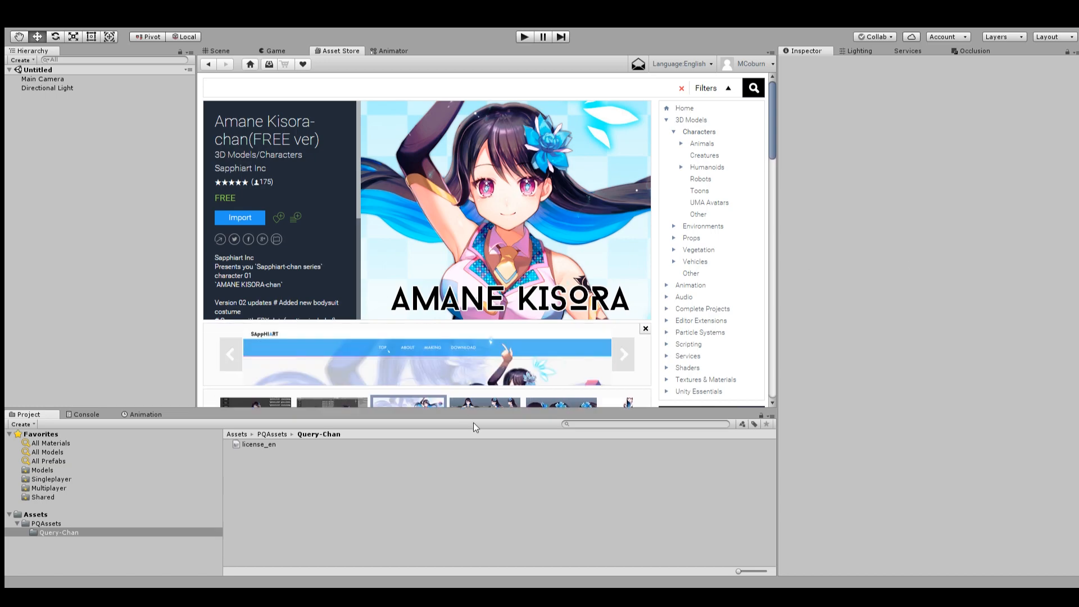
pyautogui.scroll(-3)
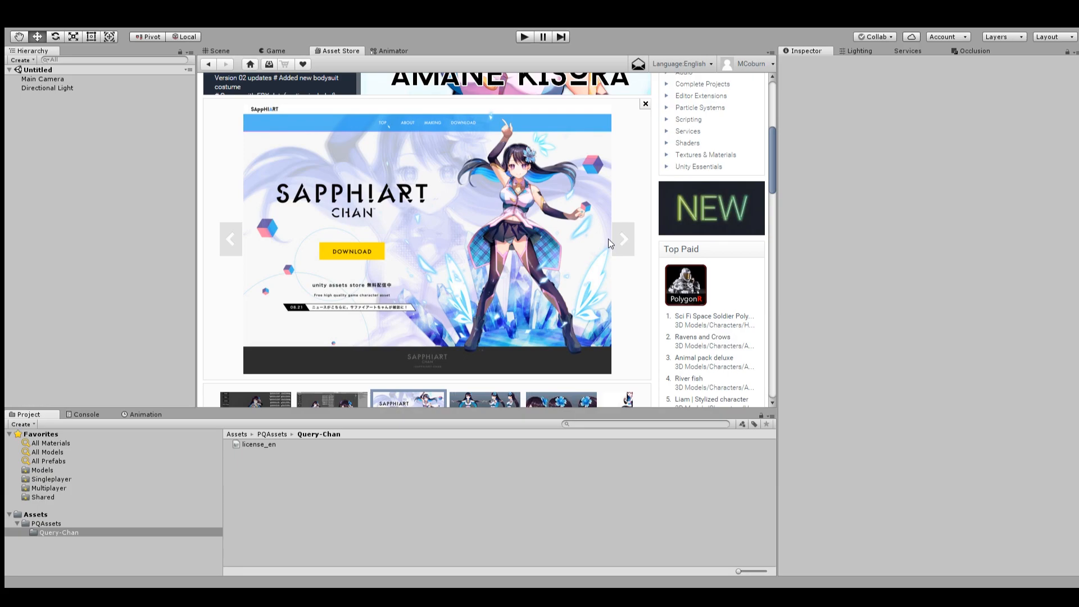
pyautogui.click(621, 239)
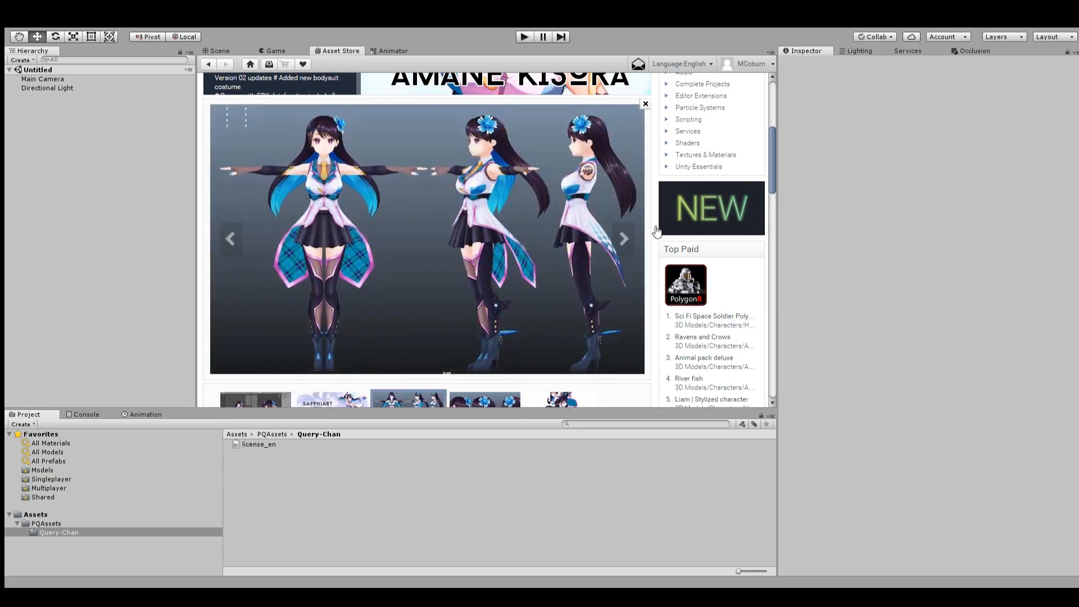
pyautogui.scroll(-3)
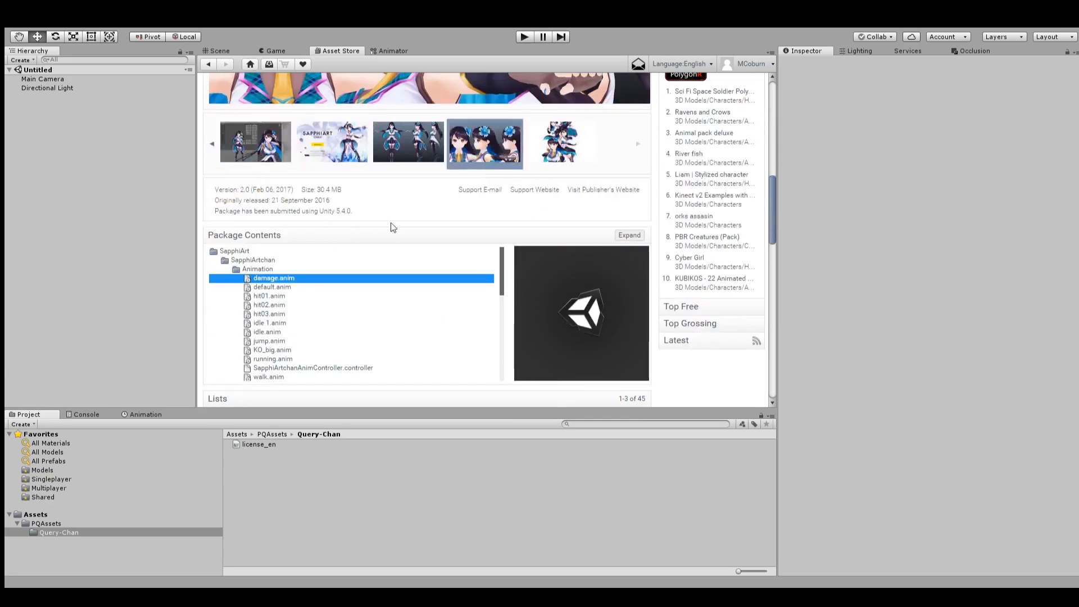
pyautogui.scroll(-3)
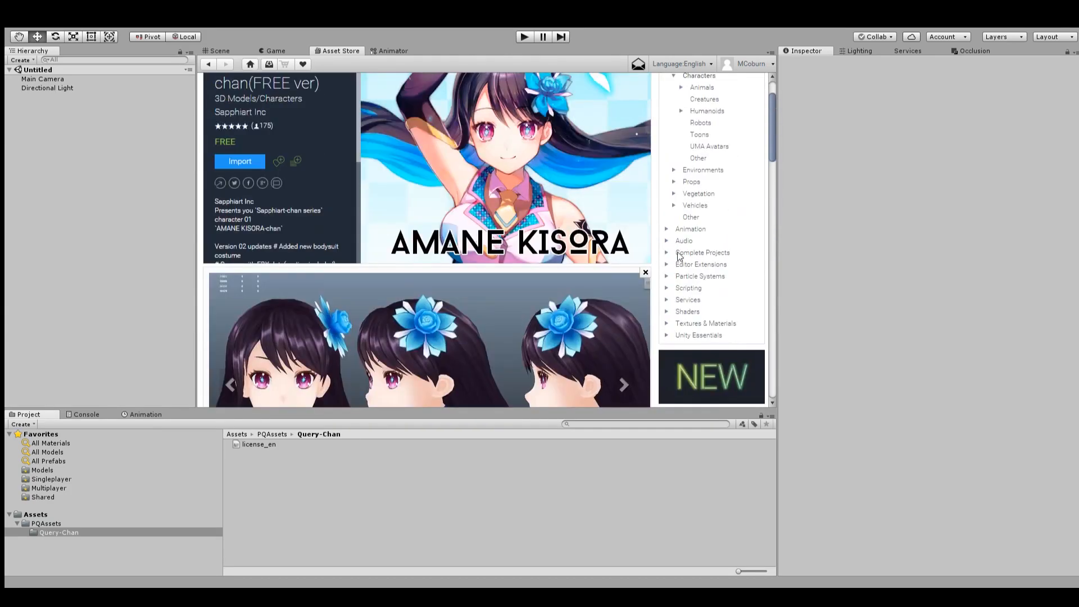
pyautogui.scroll(3)
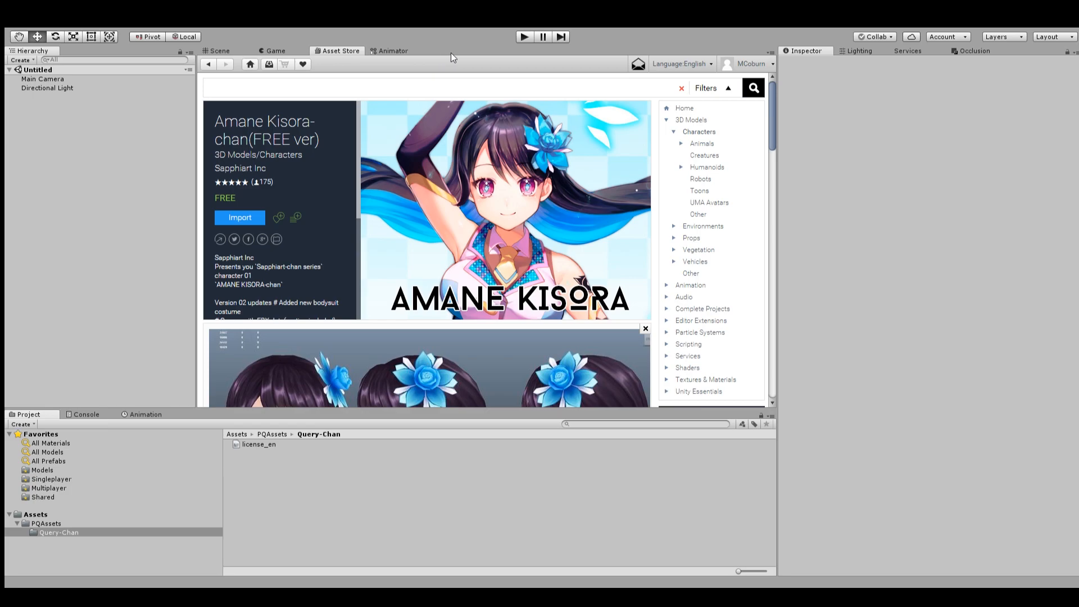
pyautogui.moveTo(453, 58)
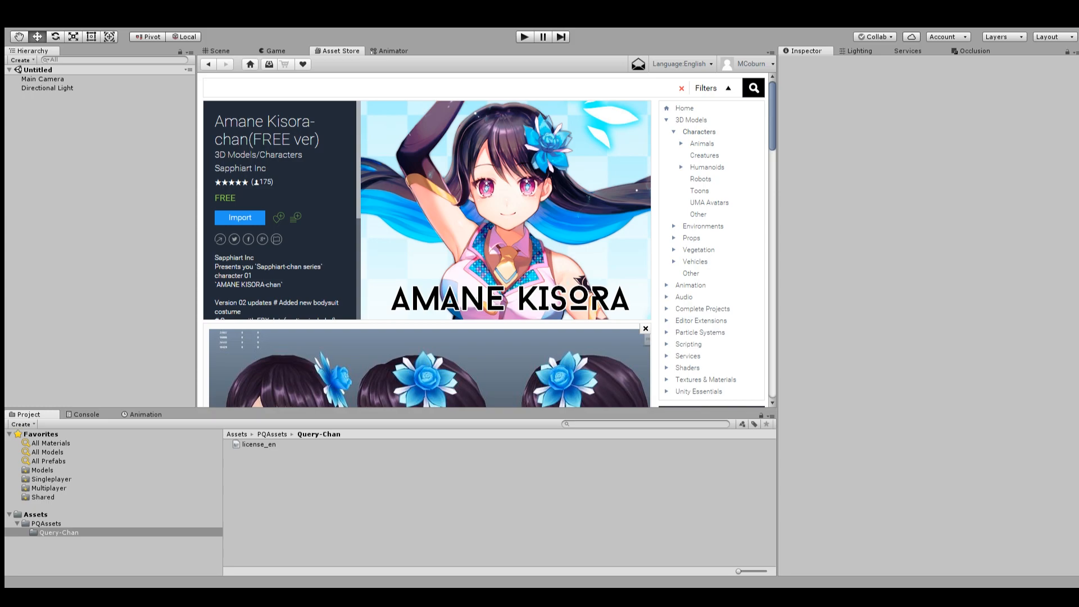
pyautogui.scroll(-3)
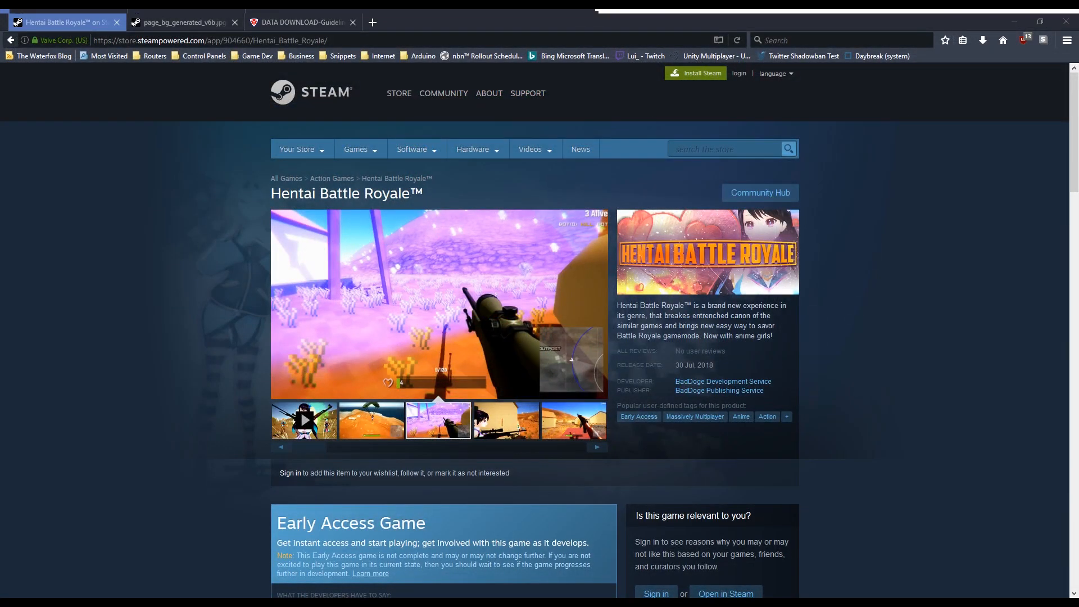
# - Show the purple-field gameplay screenshot on the Hentai Battle Royale Steam page
pyautogui.click(506, 420)
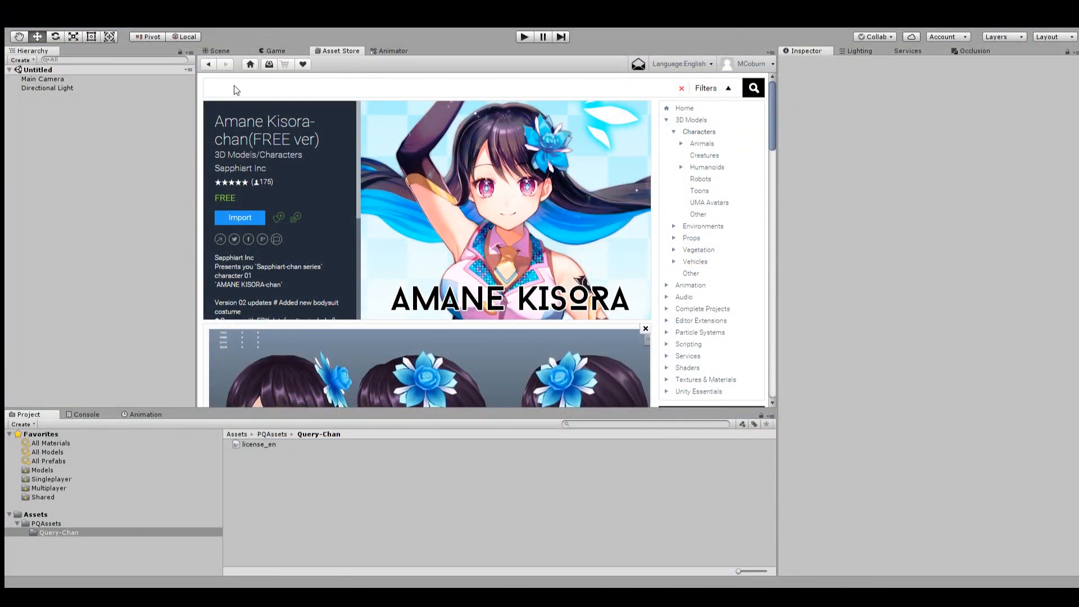
# - Search the Asset Store for 'unitz', listing UnitZ, UnitZ Battlegrounds and UnitZ UNET
pyautogui.write('uni')
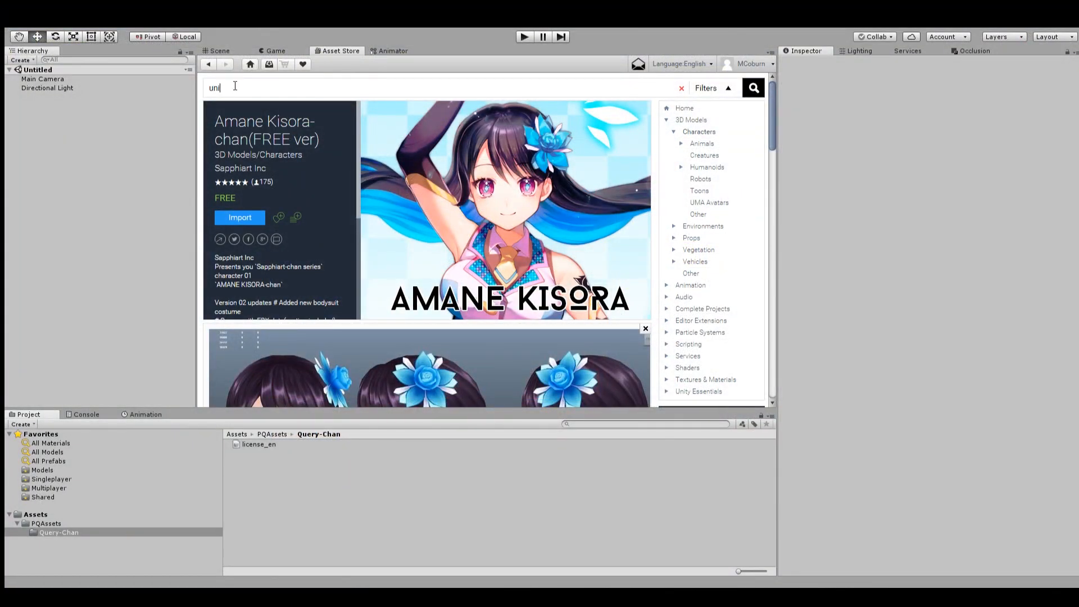
pyautogui.write('tz')
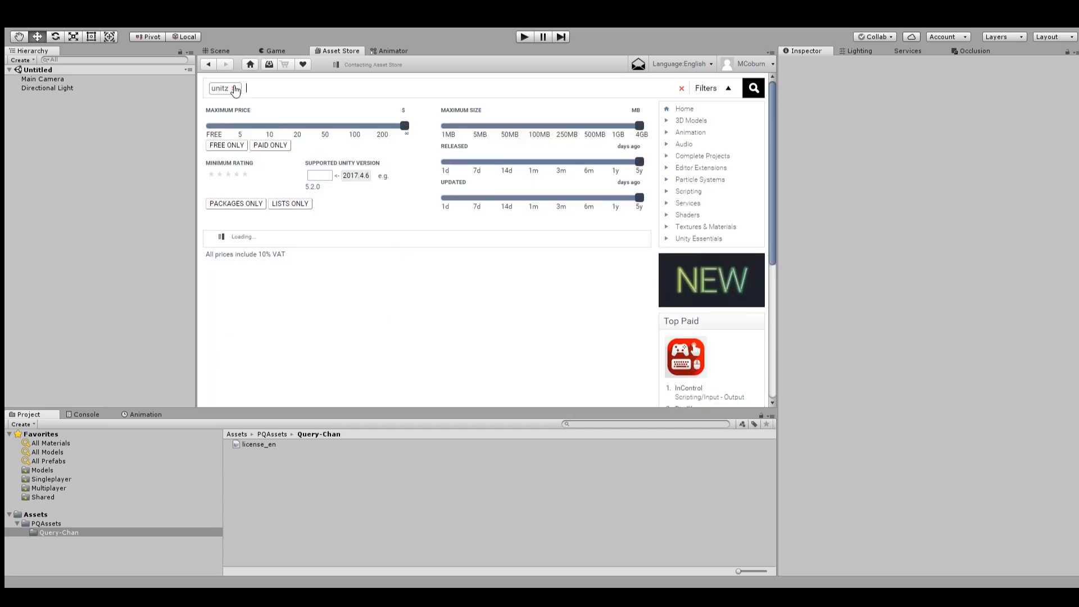
pyautogui.click(752, 88)
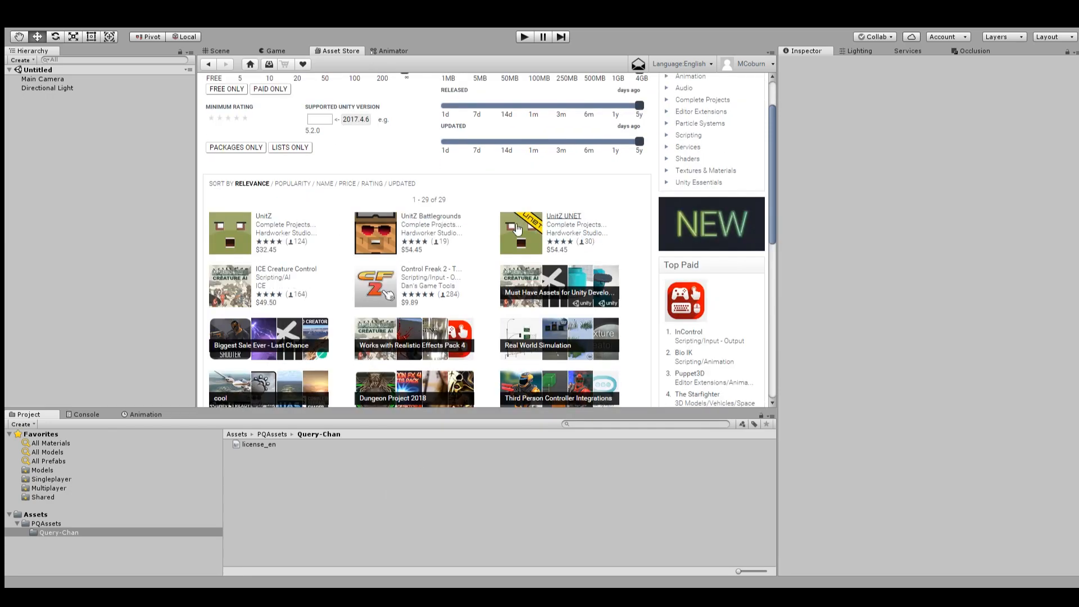
pyautogui.moveTo(265, 234)
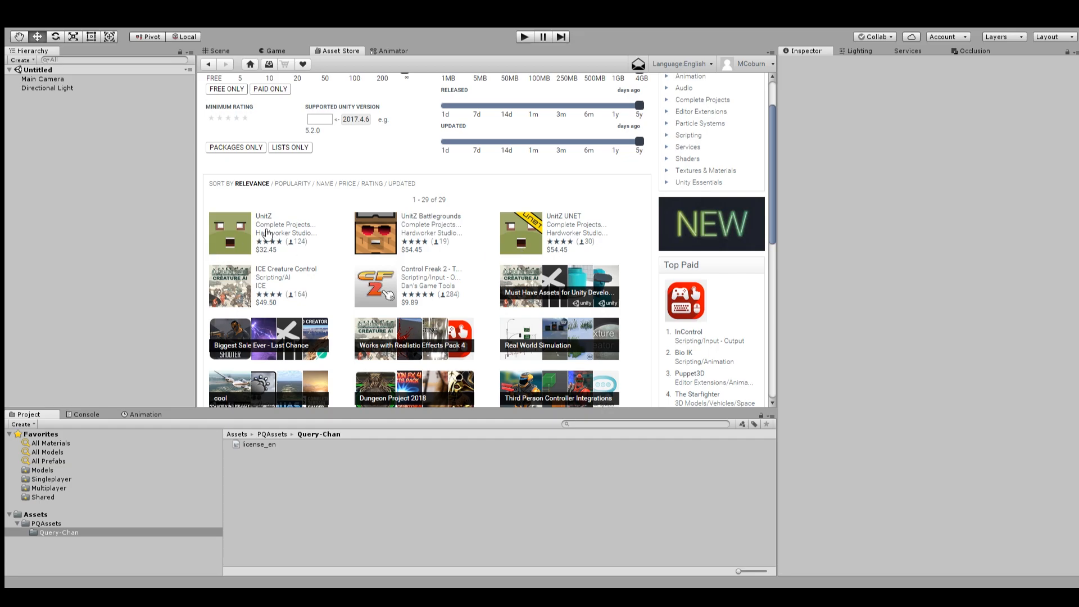
pyautogui.moveTo(395, 236)
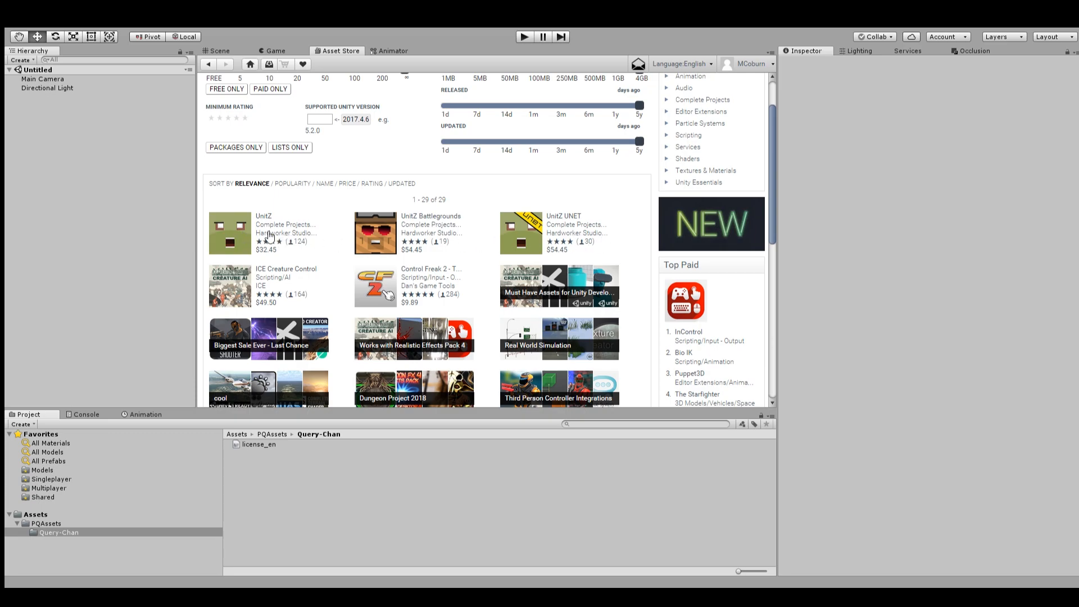
pyautogui.moveTo(562, 165)
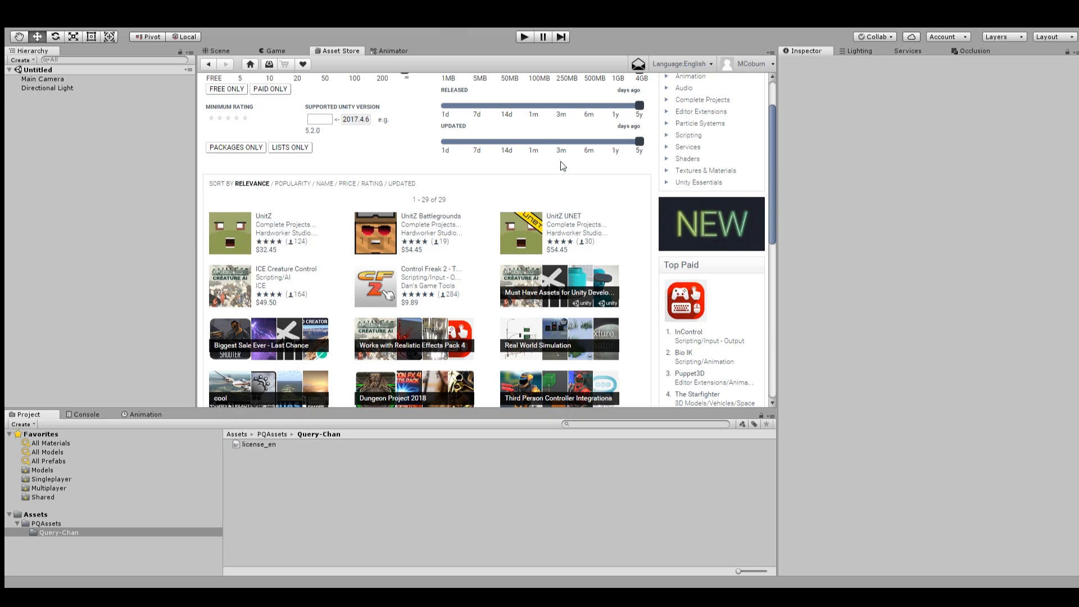
pyautogui.moveTo(389, 174)
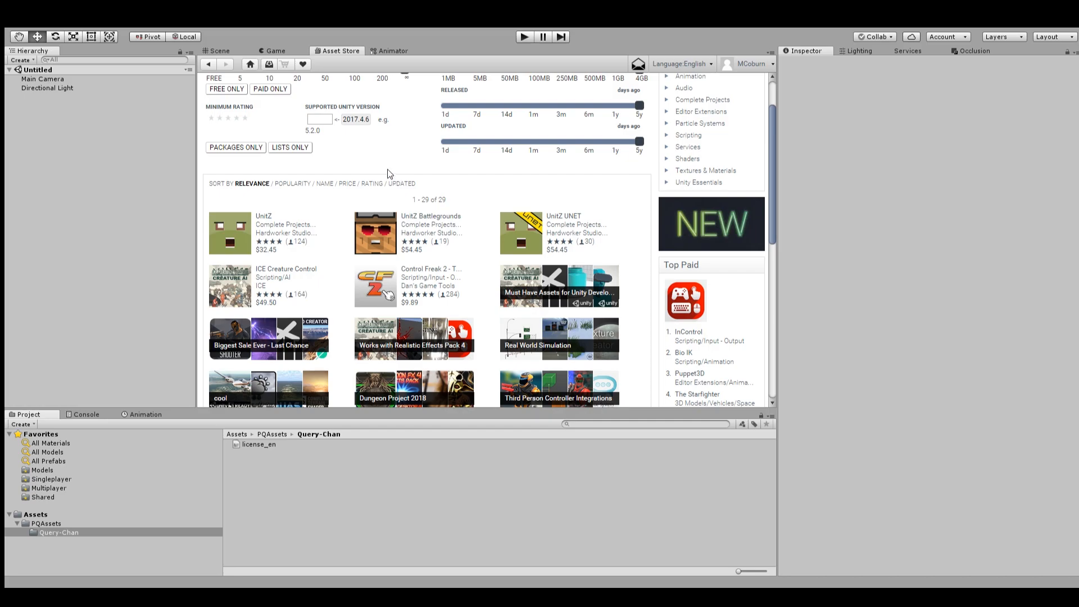
pyautogui.moveTo(429, 169)
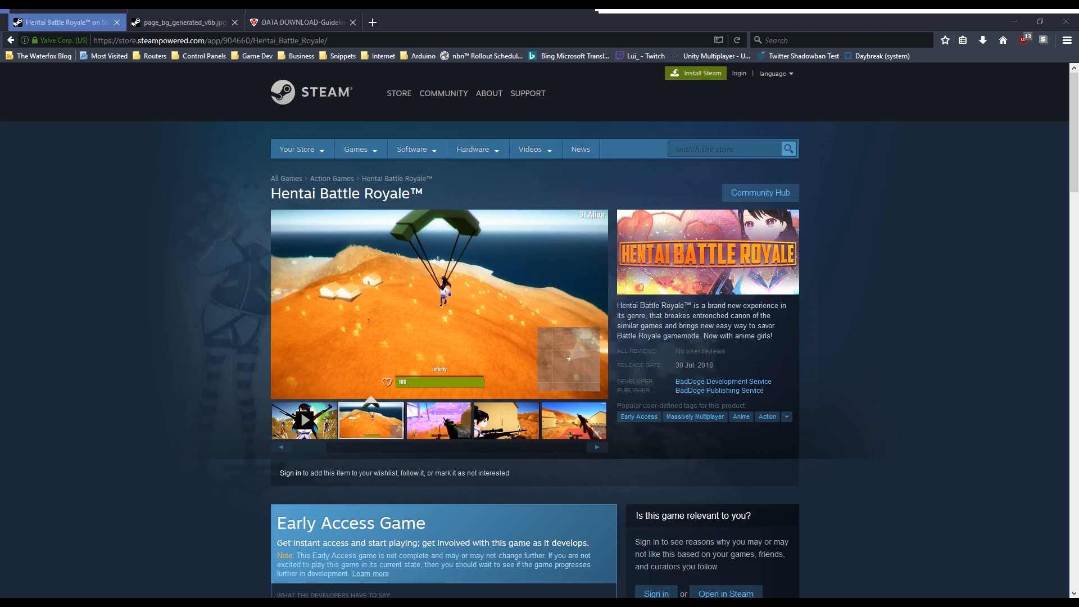
# - Flip the Steam gallery between the purple-field and parachute shots, ending on the rifle-girl screenshot
pyautogui.click(438, 420)
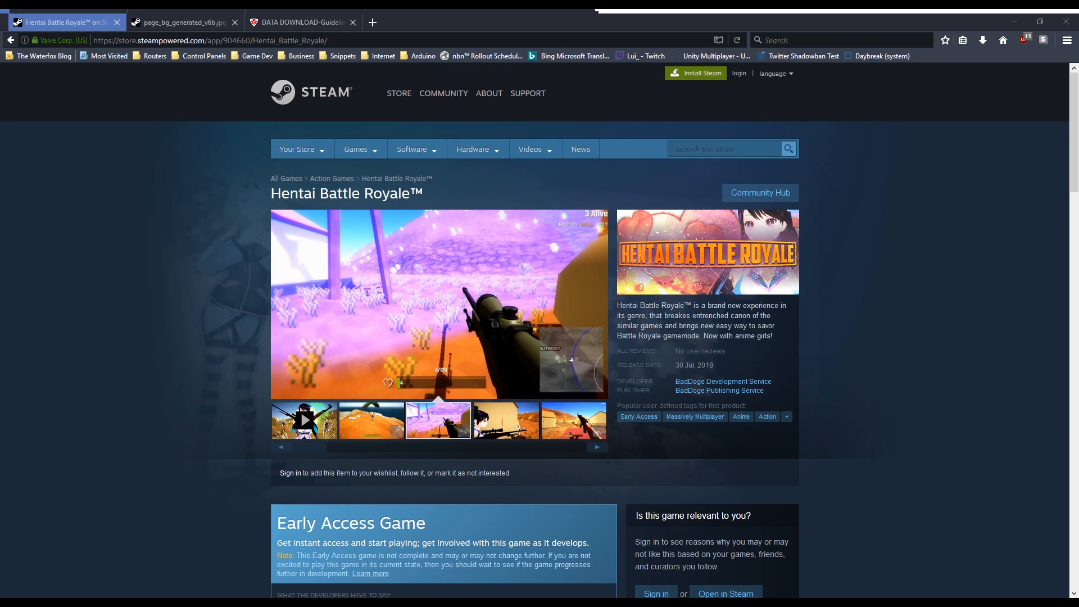
pyautogui.click(505, 420)
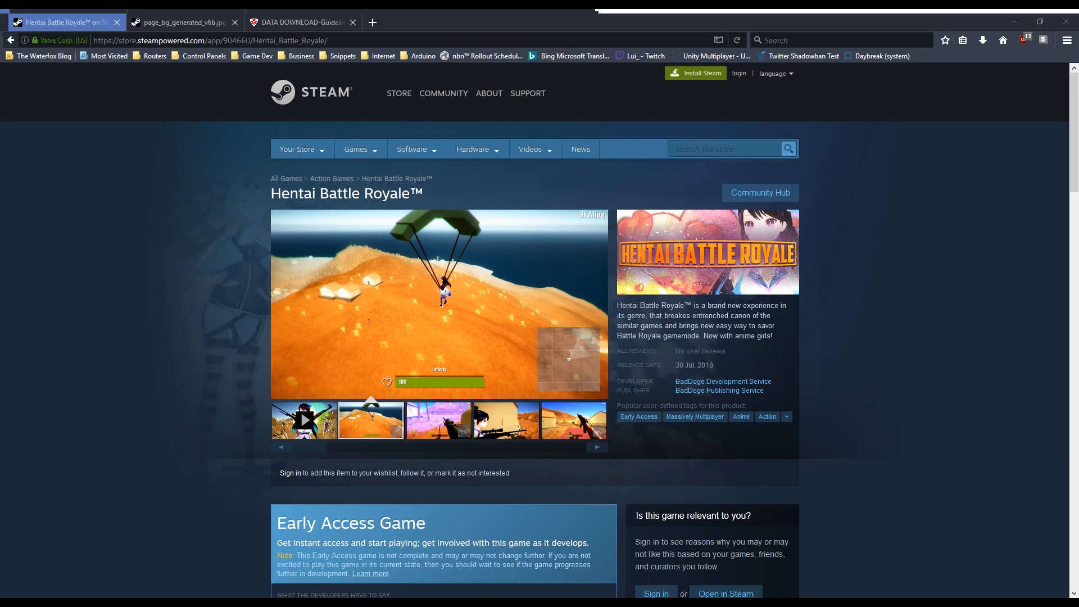
pyautogui.click(438, 420)
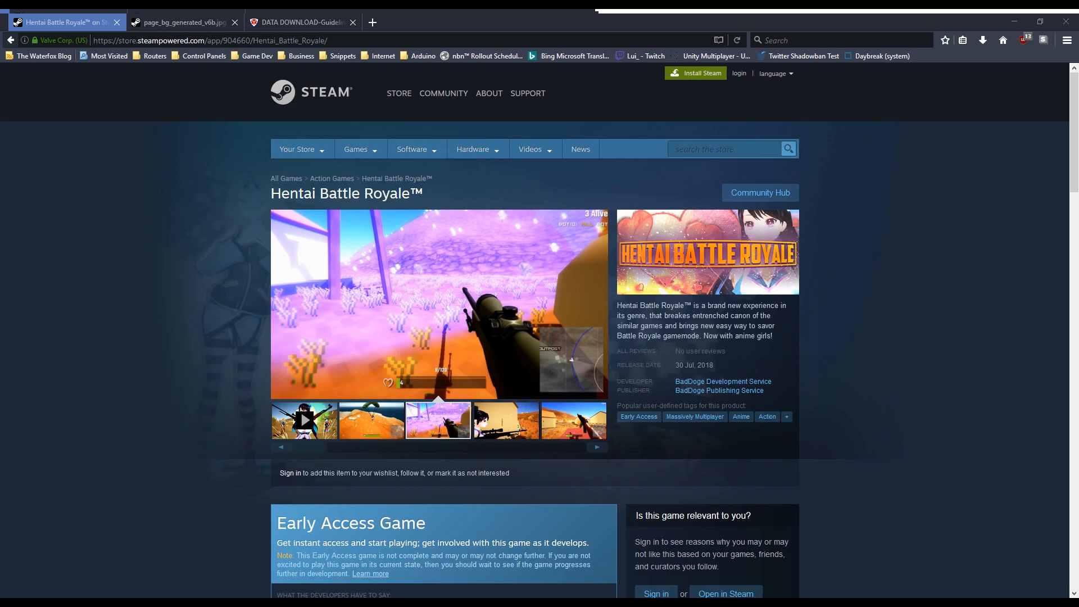
pyautogui.click(506, 420)
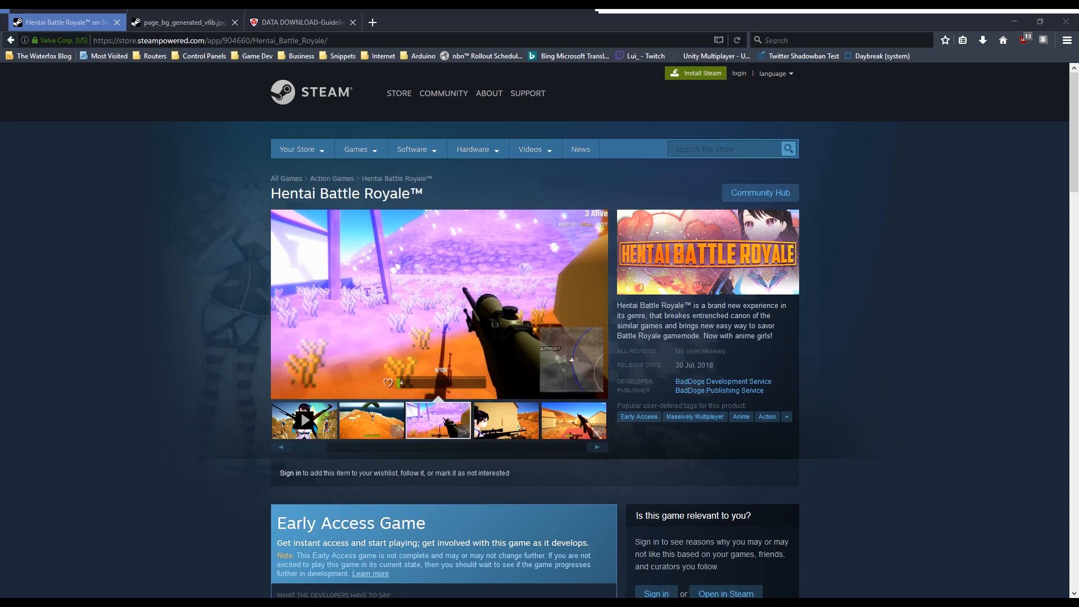
pyautogui.click(506, 421)
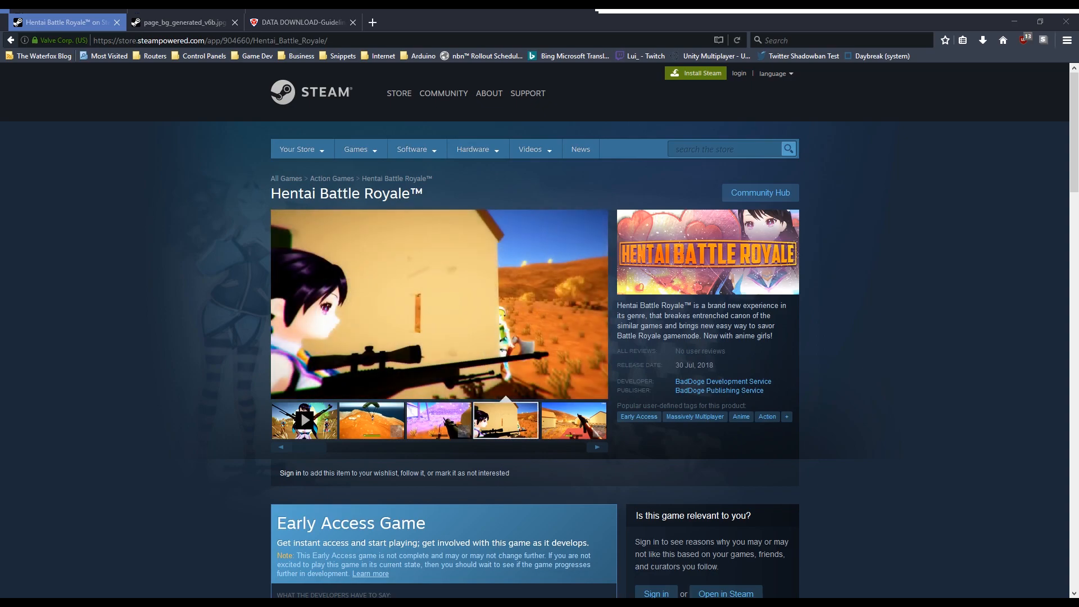